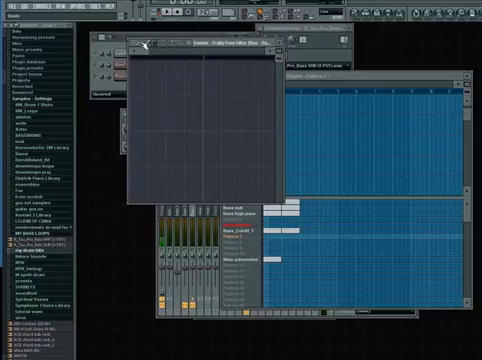
Bring up the channel's instrument window with its parameter knobs
click(136, 46)
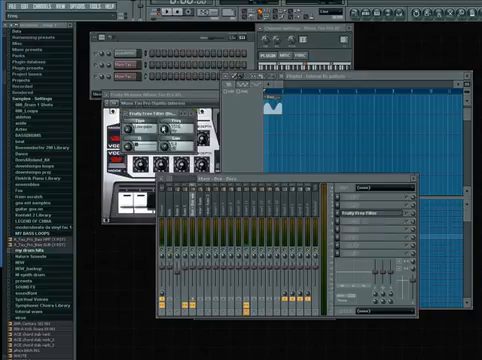
Show the automation context menu for one of the instrument's parameter knobs
right_click(160, 130)
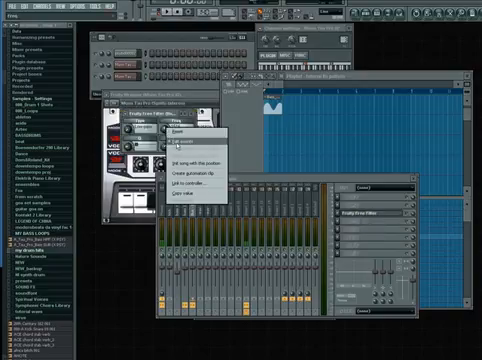